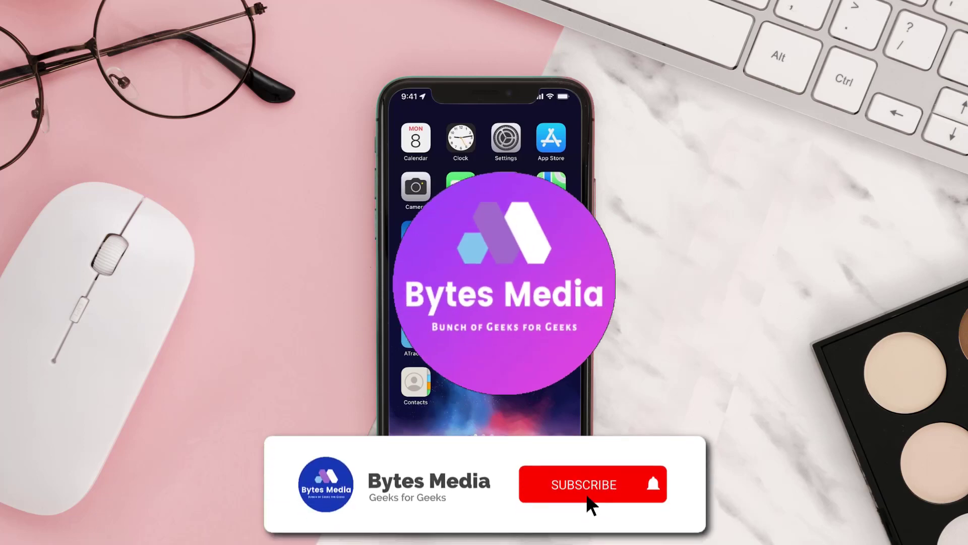
# Search App Store for 'O2 App' and update My O2 to its latest version.
pyautogui.click(584, 484)
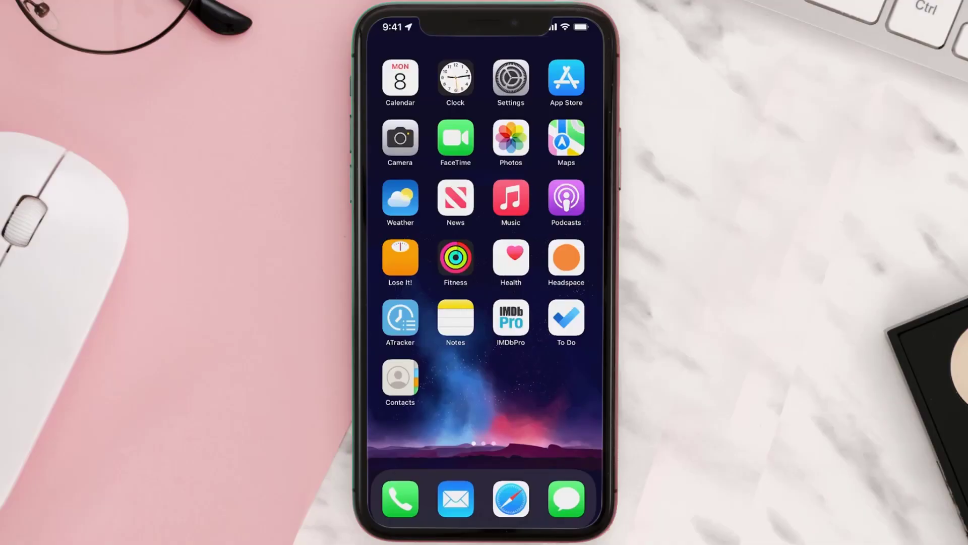
pyautogui.click(564, 79)
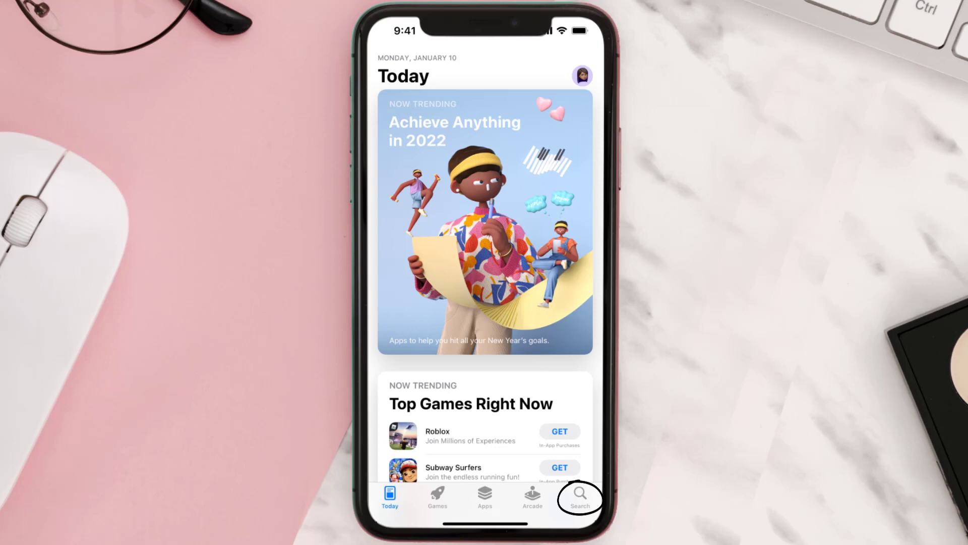
pyautogui.click(578, 498)
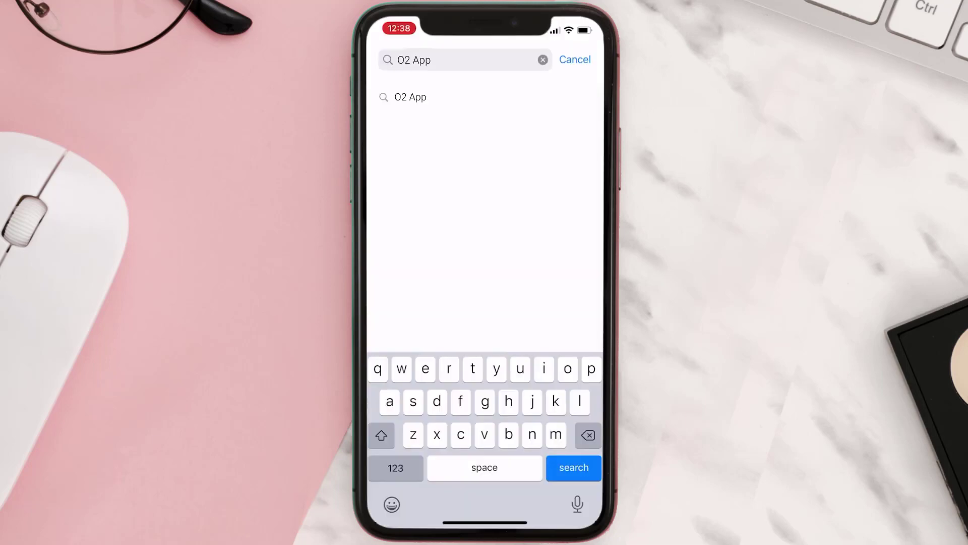
pyautogui.click(573, 467)
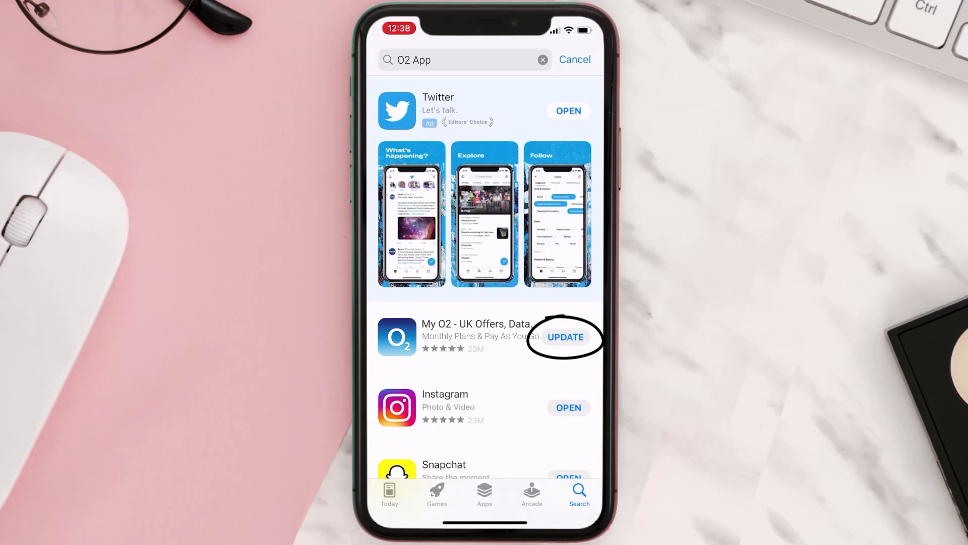
pyautogui.click(565, 337)
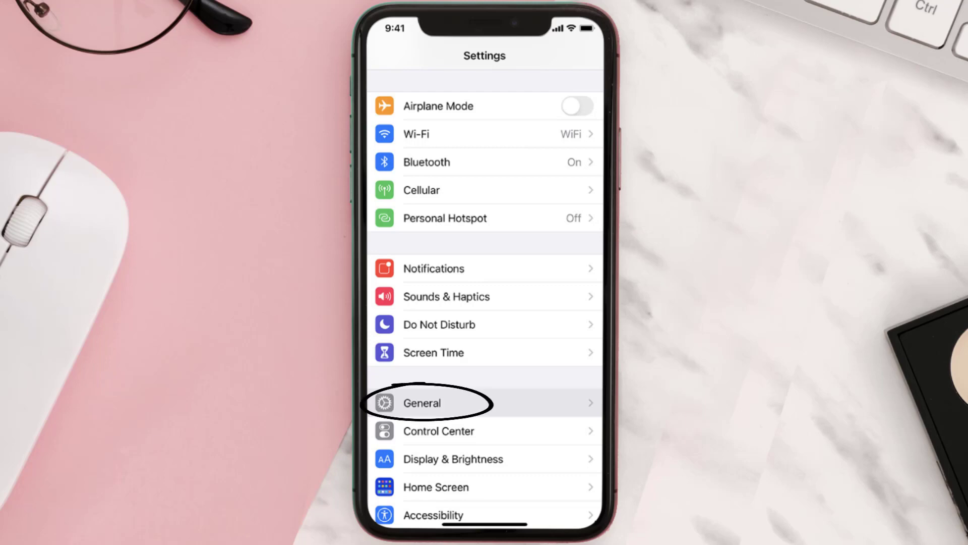
# Go through General and iPhone Storage to My O2's details, showing 40.5 MB app size.
pyautogui.click(422, 403)
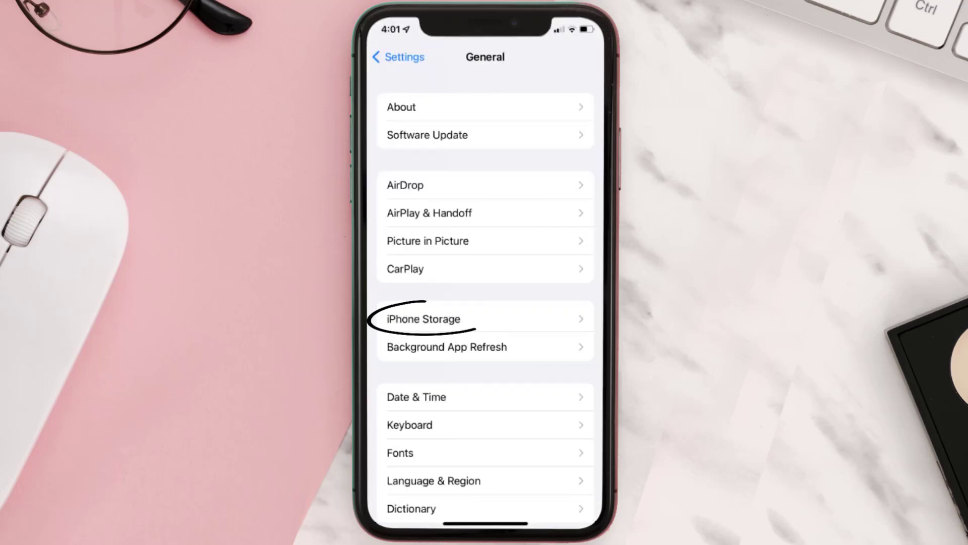
pyautogui.click(423, 319)
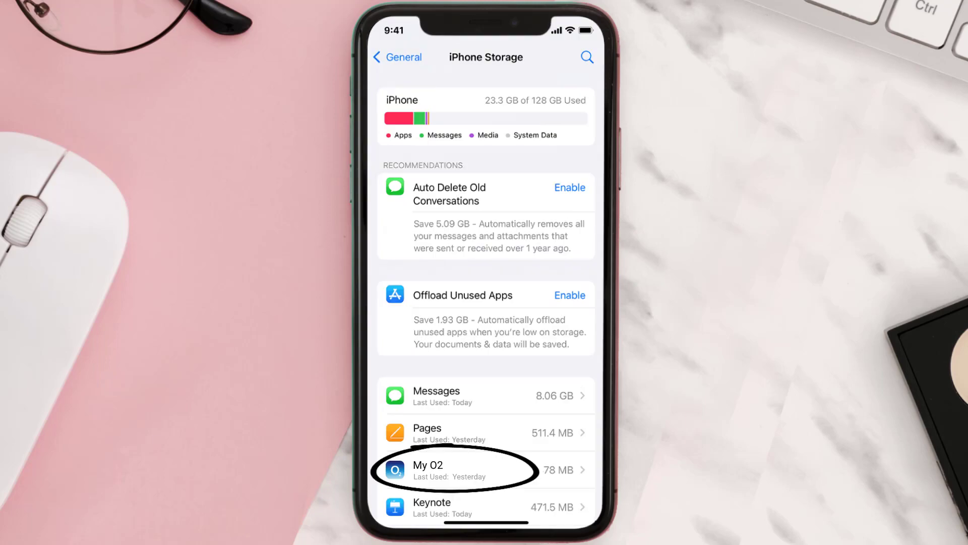
pyautogui.click(463, 469)
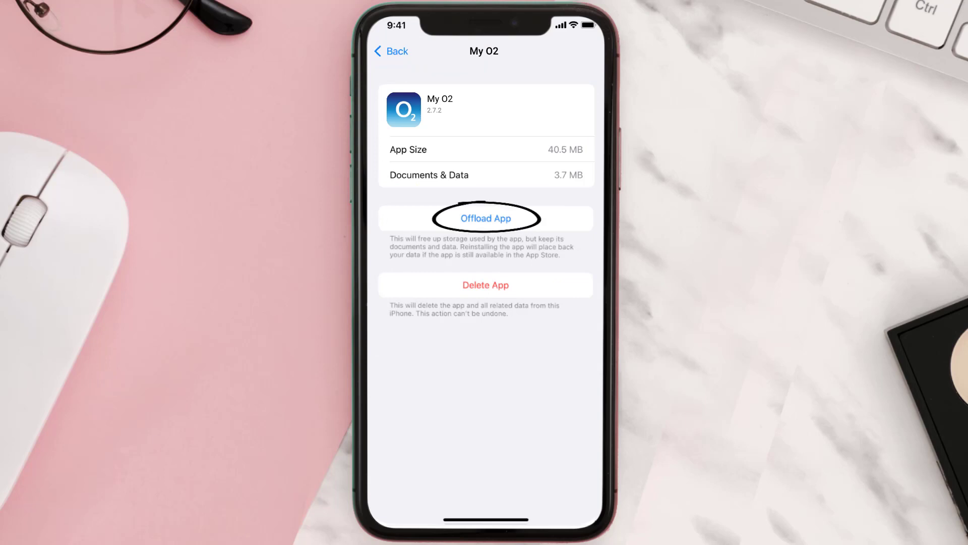
# Offload My O2 keeping its data, then delete it along with all its data.
pyautogui.click(485, 218)
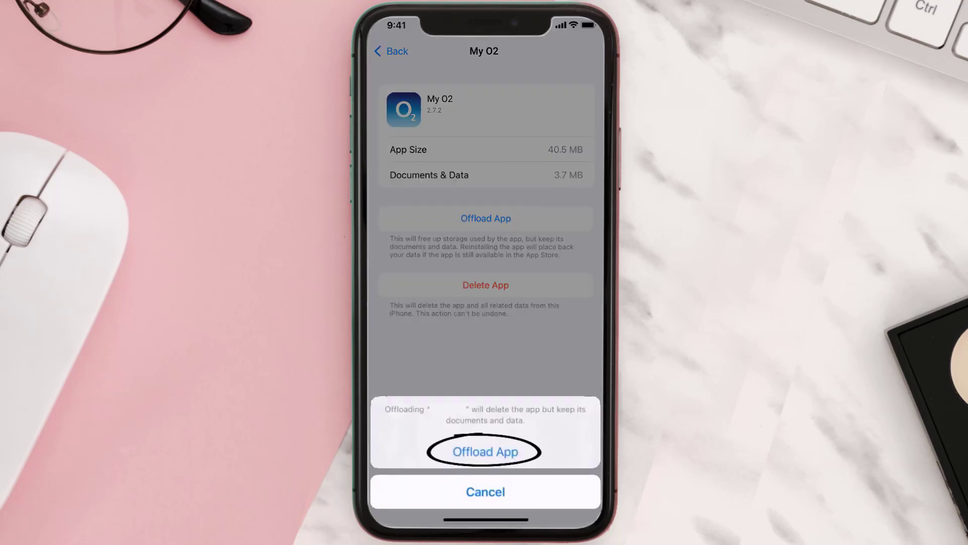
pyautogui.click(485, 452)
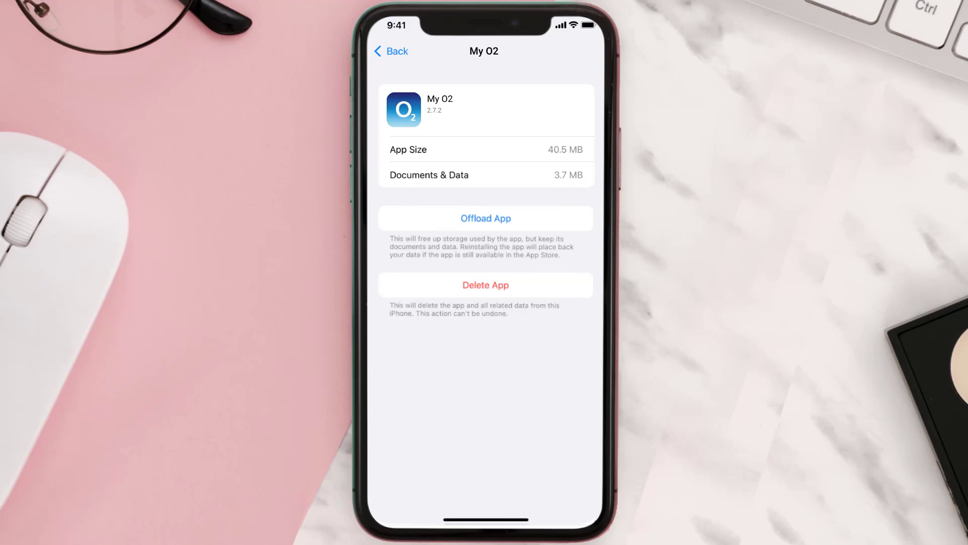
pyautogui.click(486, 284)
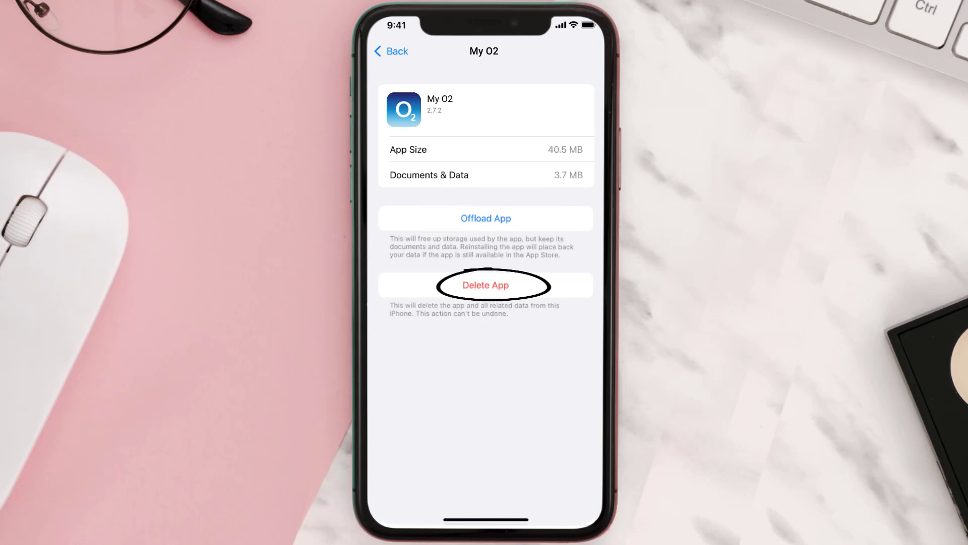
pyautogui.click(485, 284)
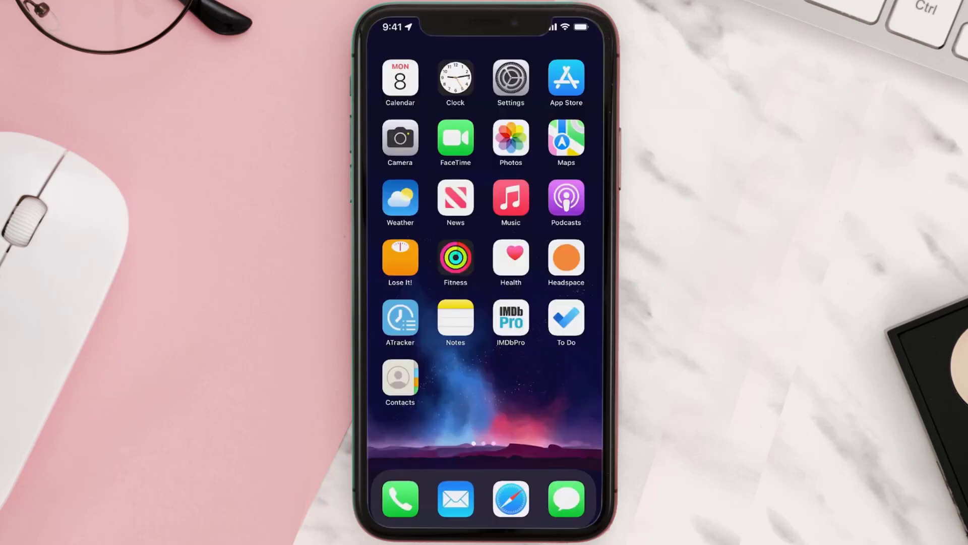
# Get My O2 again from the 'O2 App' search results so it reinstalls.
pyautogui.click(563, 82)
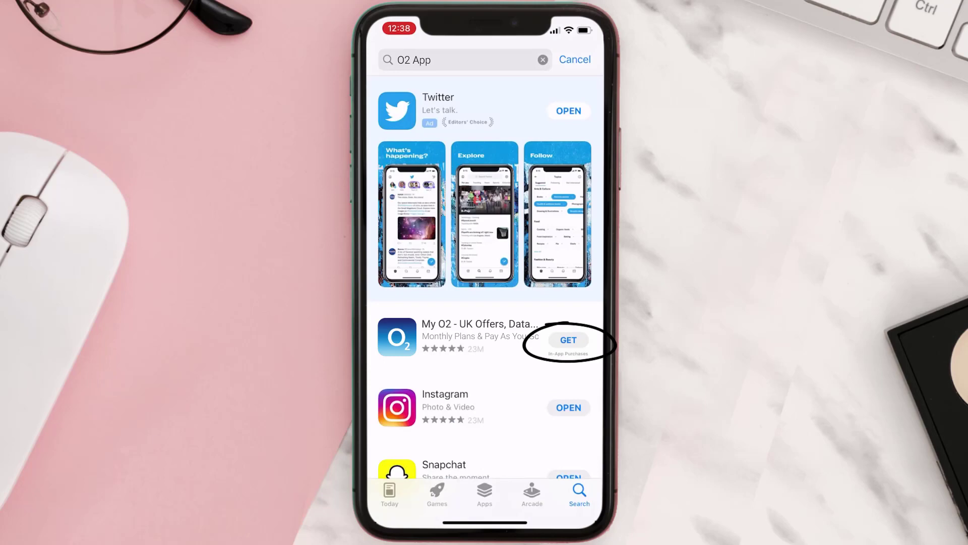
pyautogui.click(568, 340)
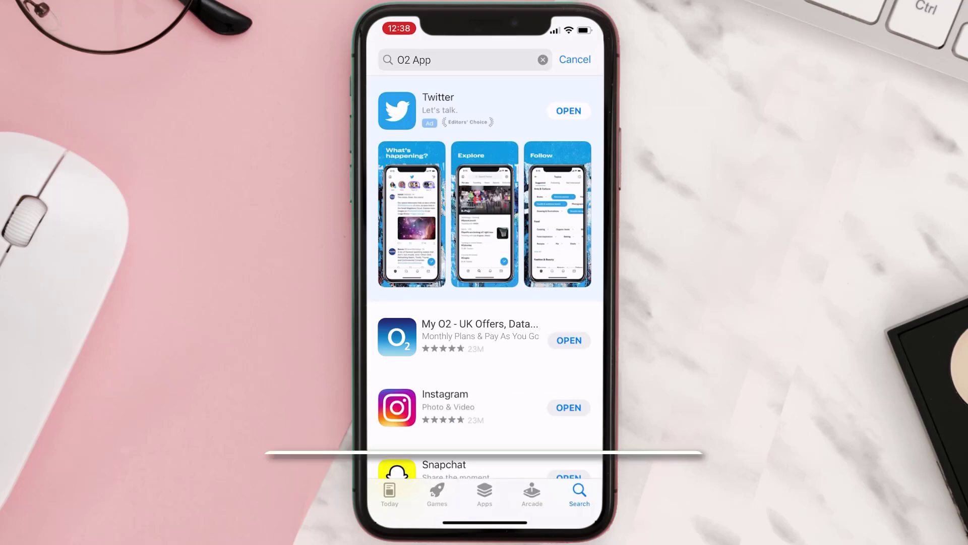